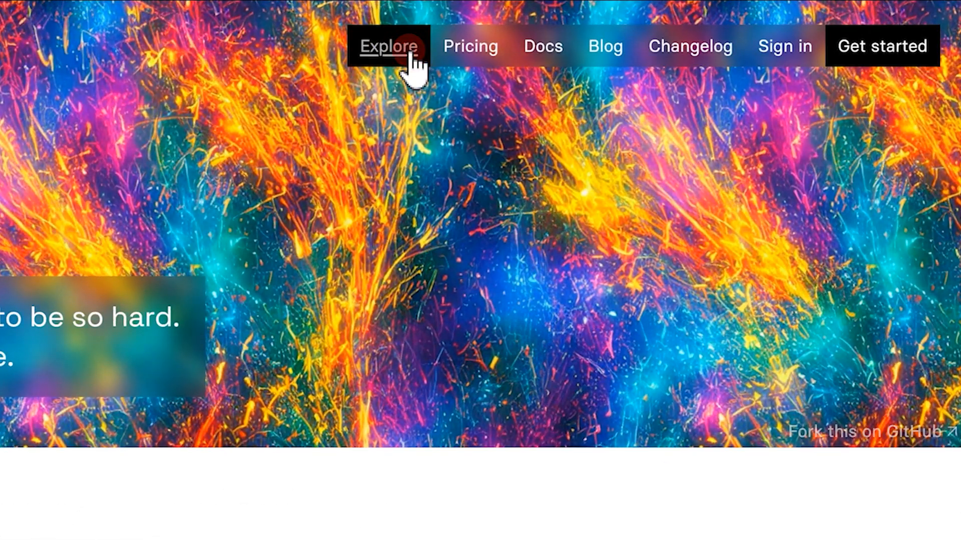
# - From Explore, navigate down to the collections and enter the Videos model collection
pyautogui.click(385, 45)
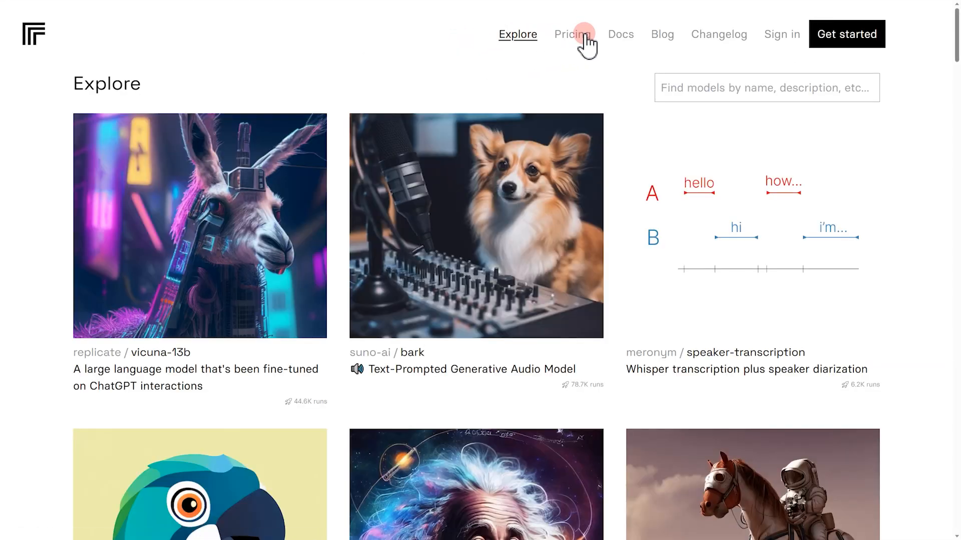
pyautogui.scroll(-3)
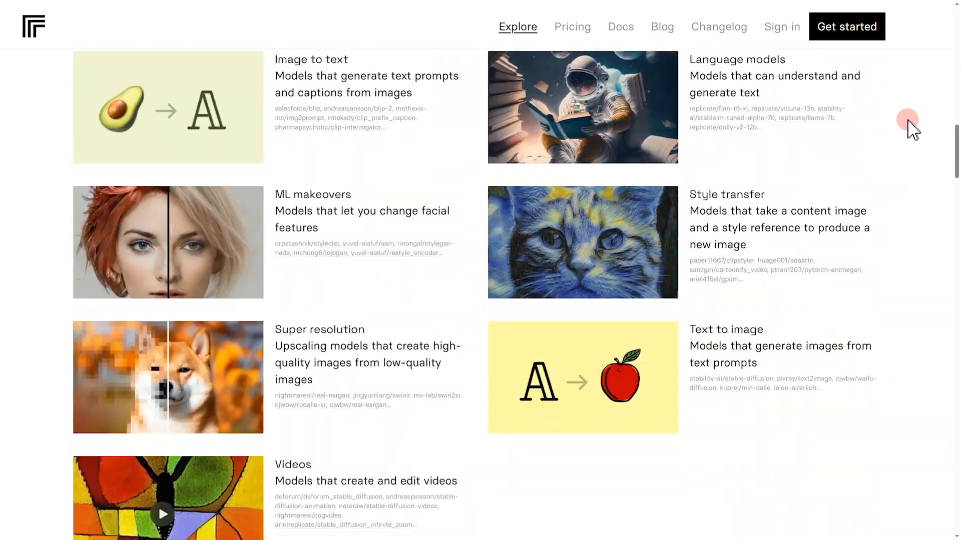
pyautogui.scroll(-3)
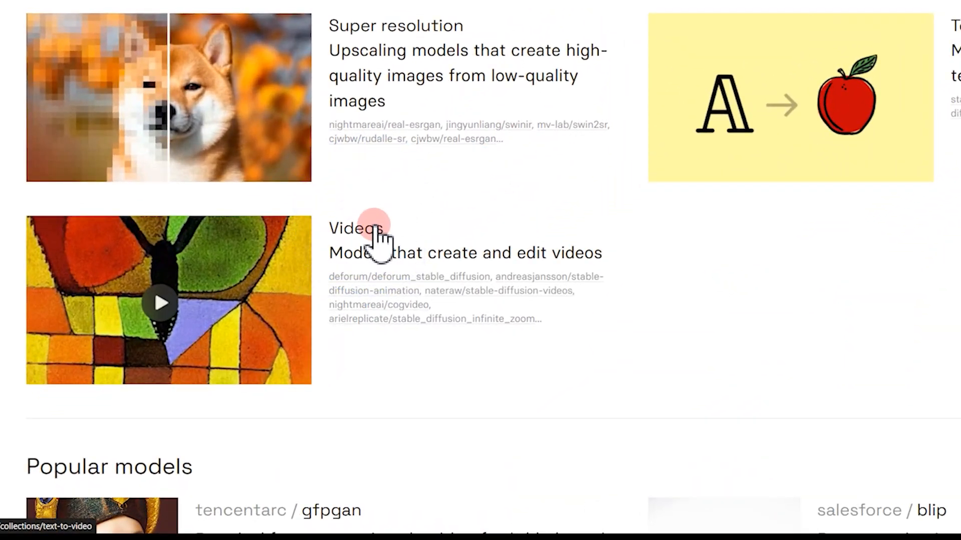
pyautogui.click(356, 228)
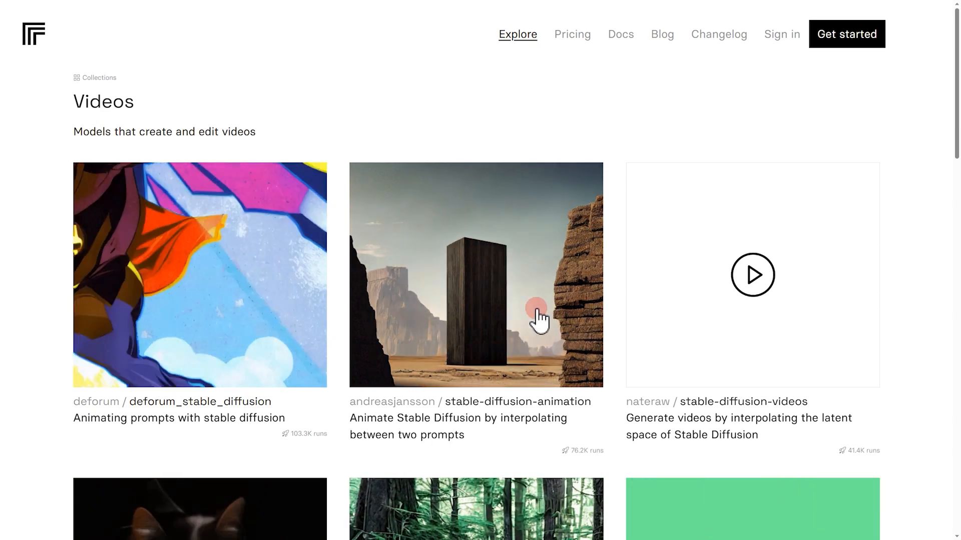
# - Move down the robust_video_matting page to the Demo form with 01.mp4 as input video
pyautogui.scroll(-3)
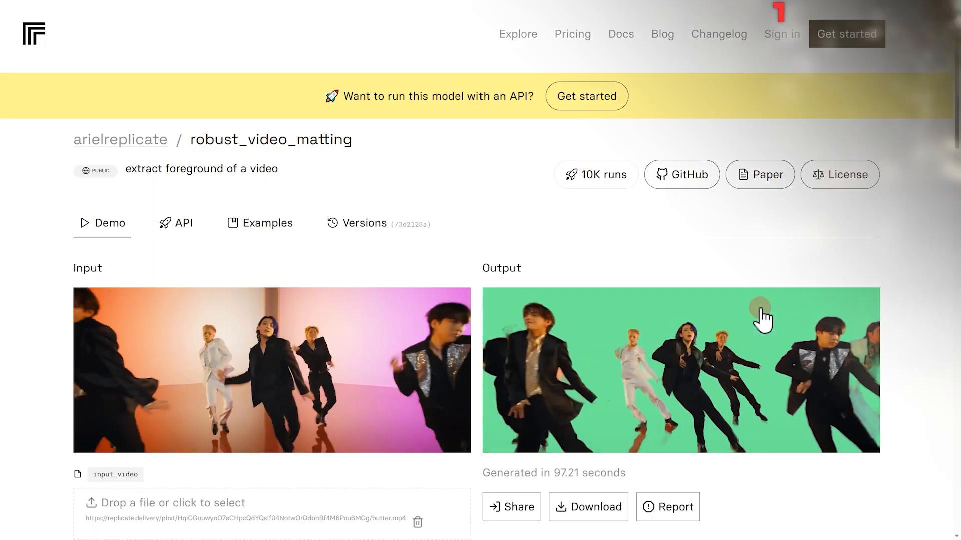
pyautogui.scroll(-3)
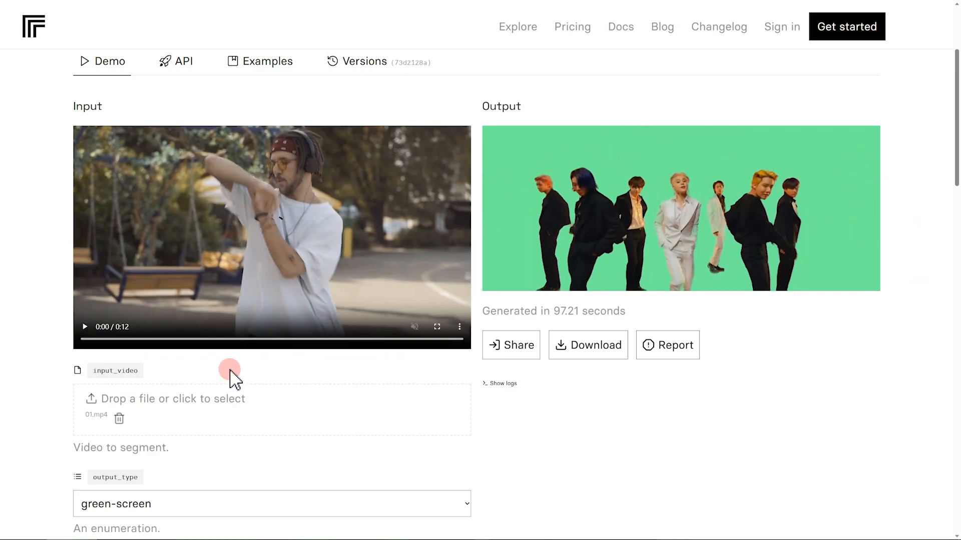
# - Generate the dancer clip with green-screen output type and download the result
pyautogui.scroll(-3)
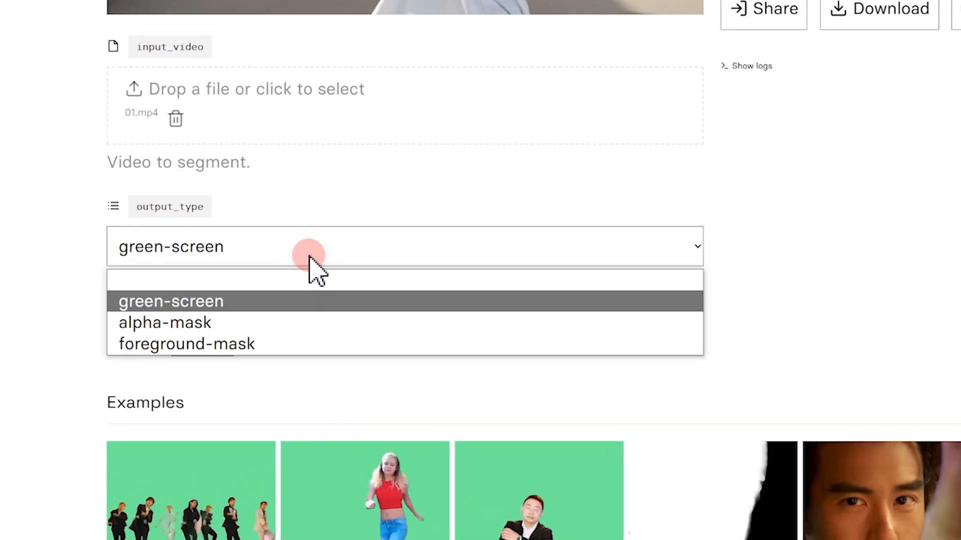
pyautogui.click(171, 302)
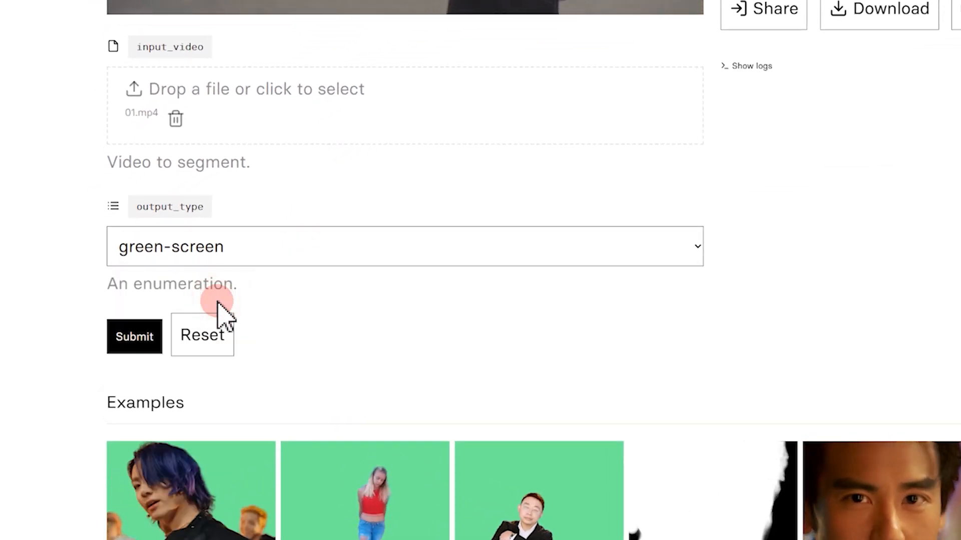
pyautogui.scroll(3)
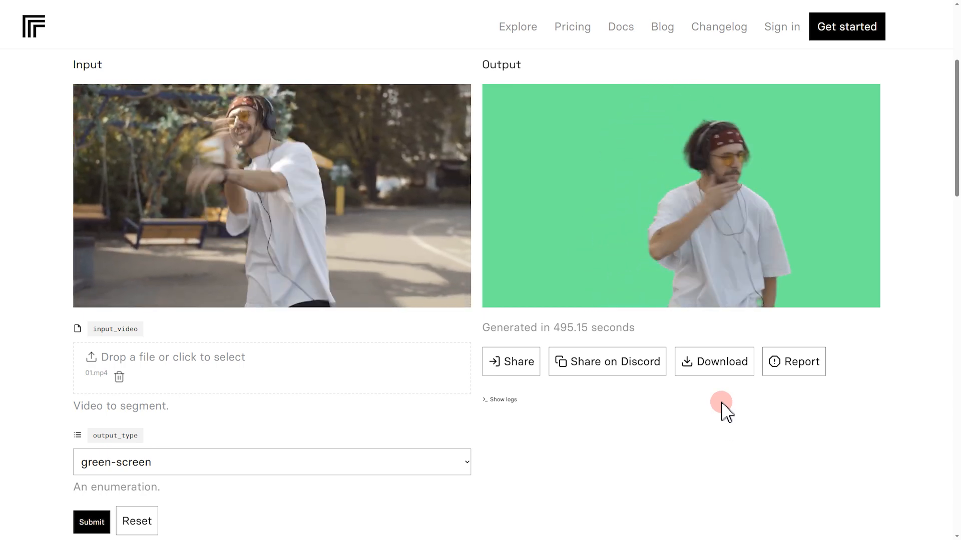
pyautogui.click(714, 361)
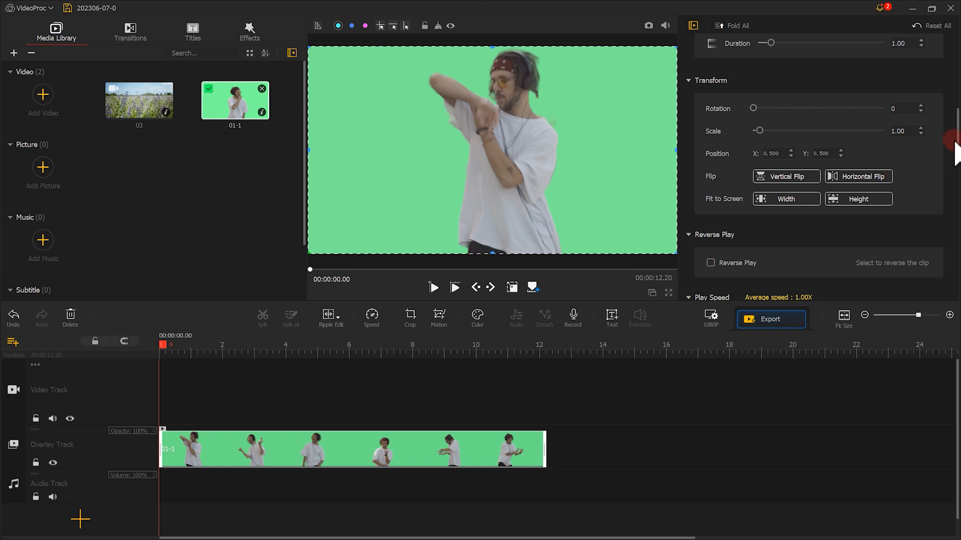
# - Enable Chroma Key on the 01-1 overlay clip and eyedrop the background green from the preview
pyautogui.scroll(-3)
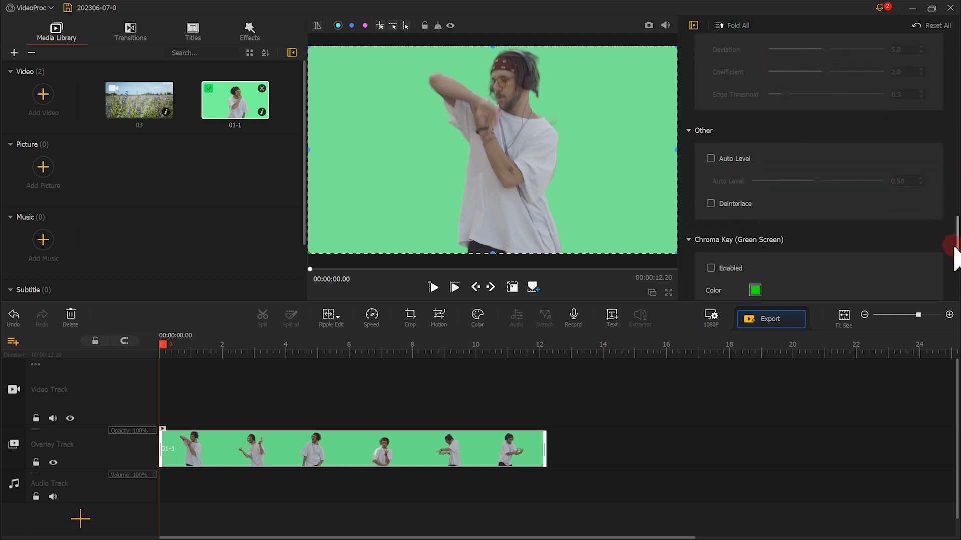
pyautogui.click(711, 151)
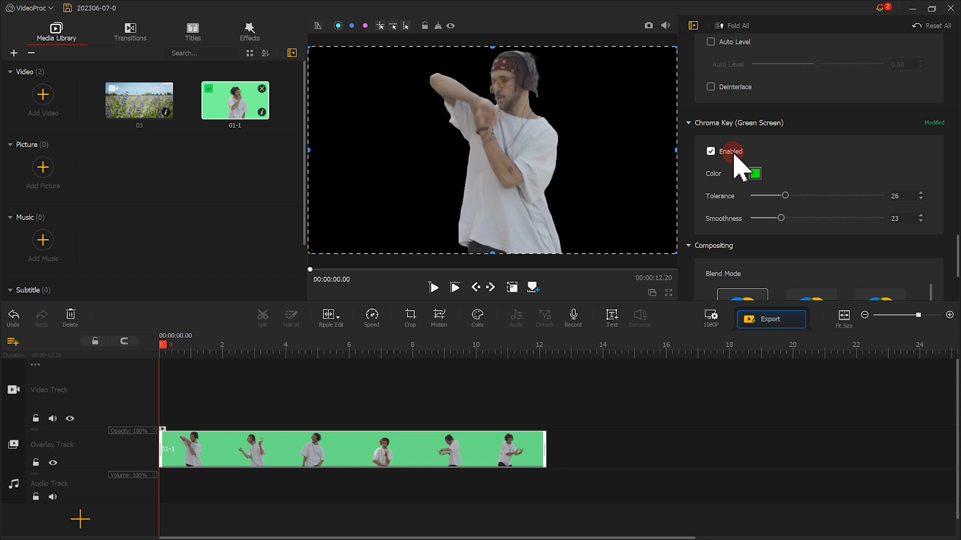
pyautogui.click(755, 173)
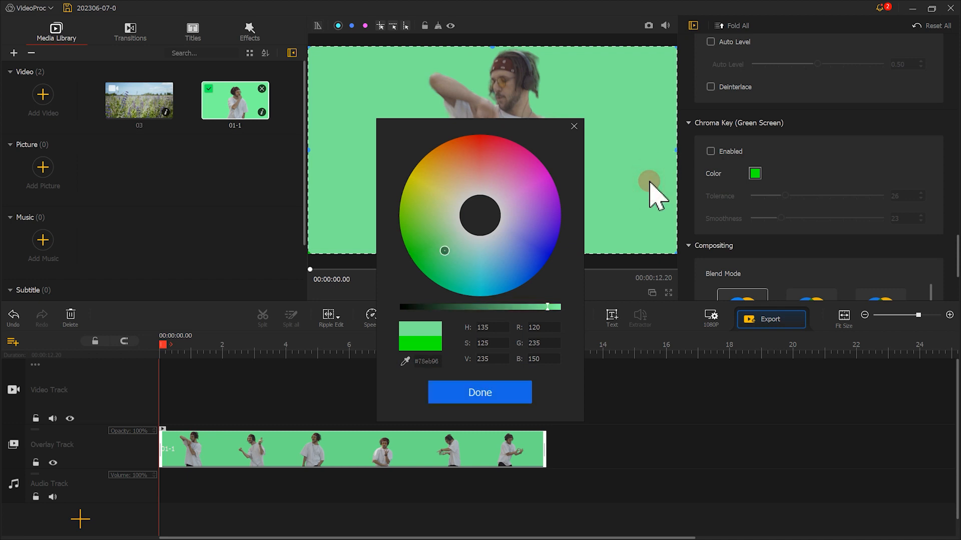
pyautogui.click(479, 393)
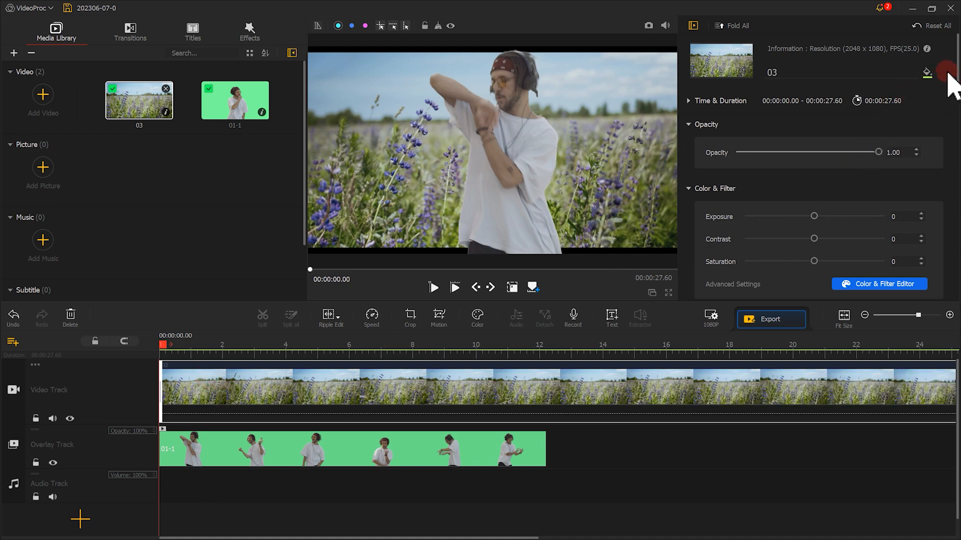
# - Place meadow clip 03 on the Video Track beneath the dancer overlay
pyautogui.scroll(-3)
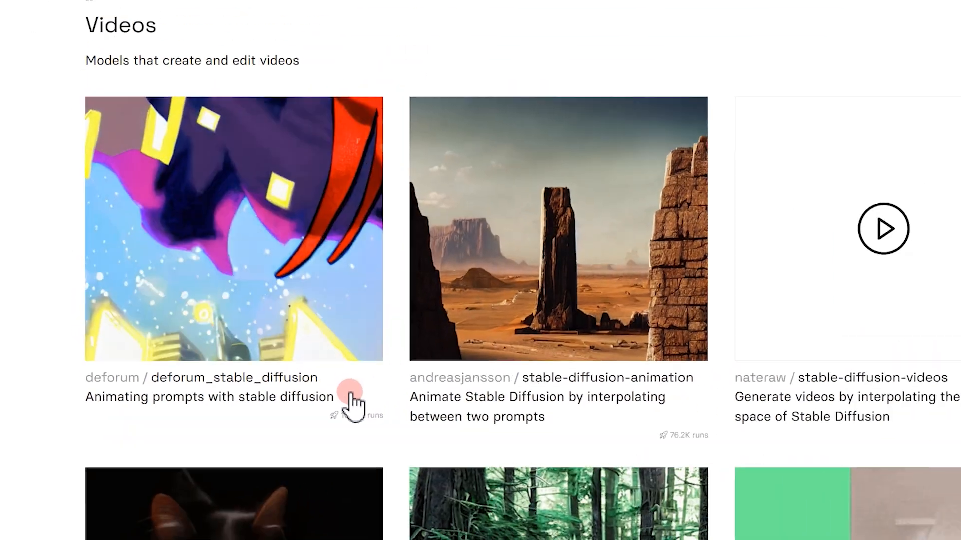
# - Look through the deoldify_video demo down to the 'Sign In With GitHub' section
pyautogui.scroll(-3)
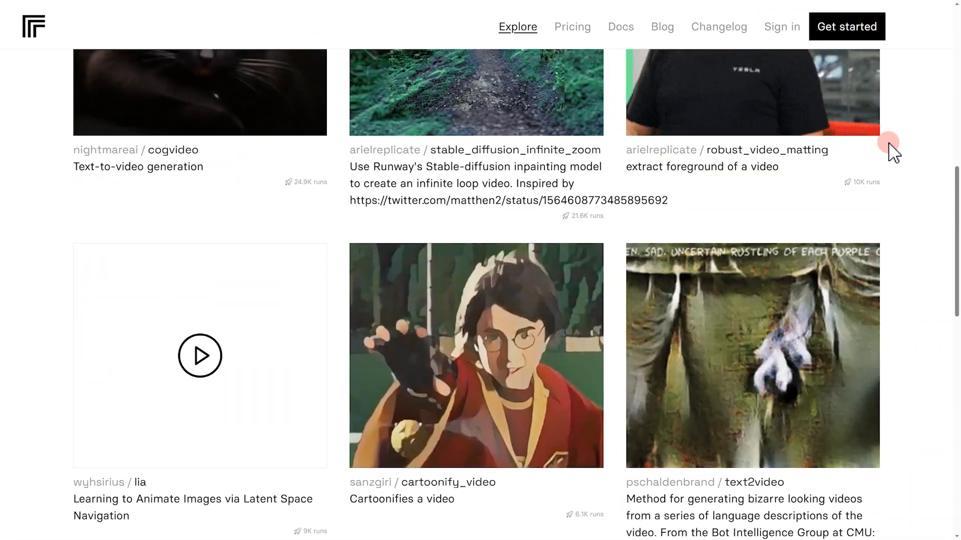
pyautogui.scroll(-3)
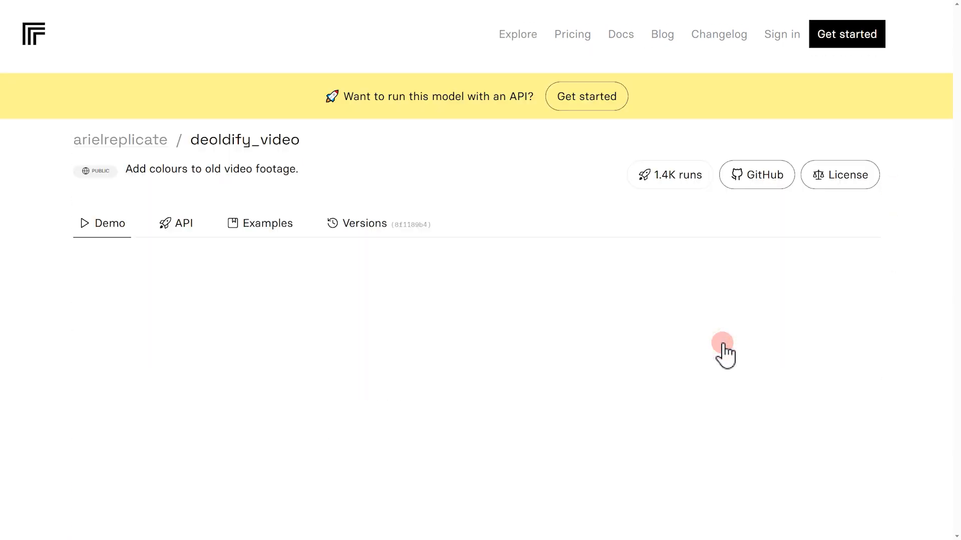
pyautogui.scroll(-3)
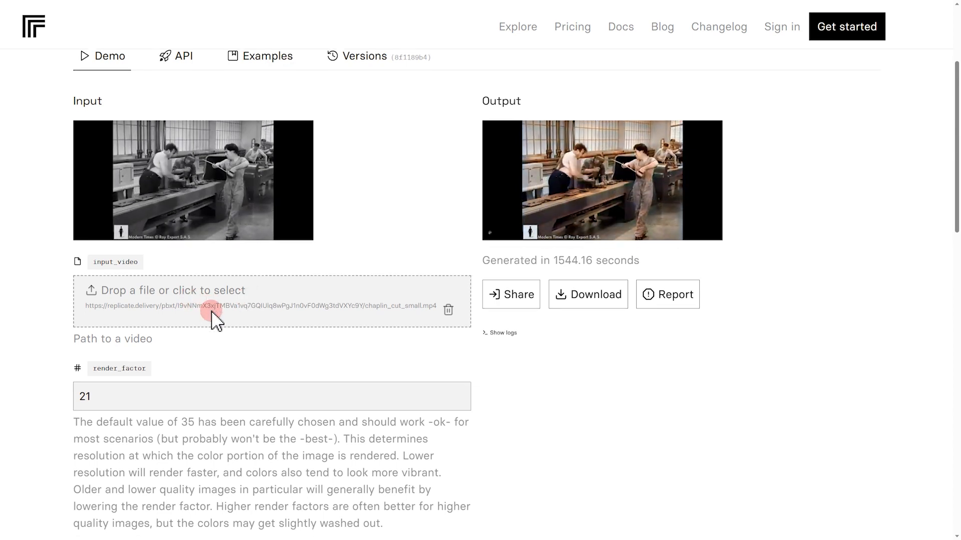
pyautogui.scroll(-3)
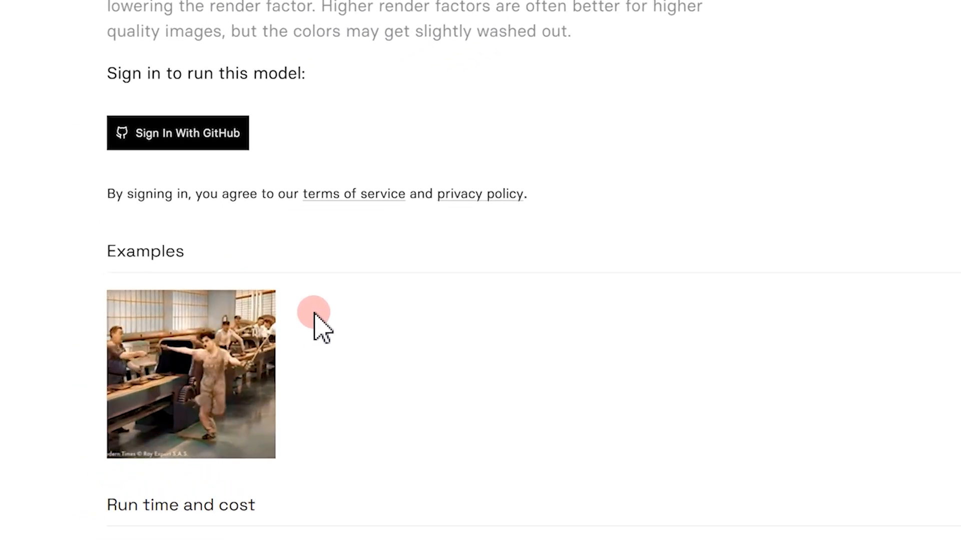
pyautogui.moveTo(220, 133)
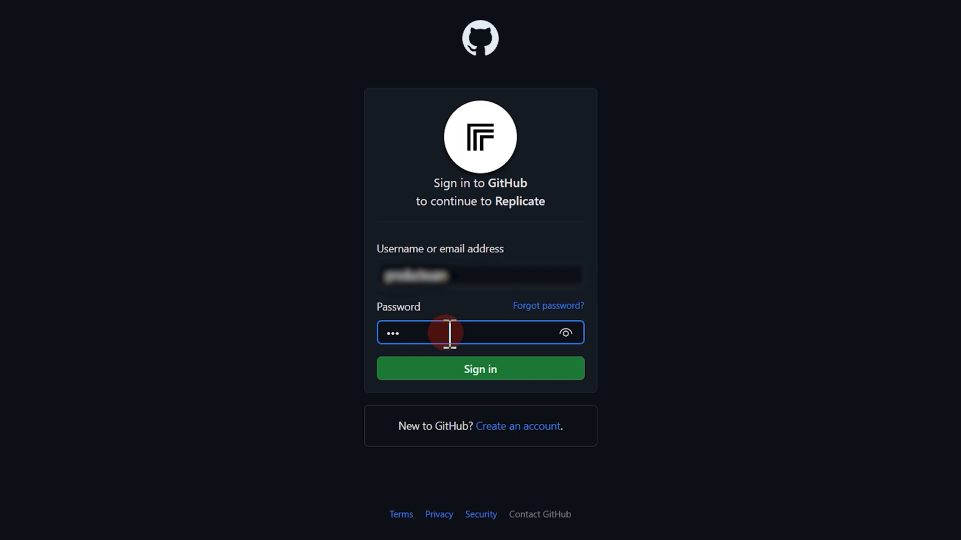
# - Enter the GitHub password and sign in to continue to Replicate
pyautogui.write('password')
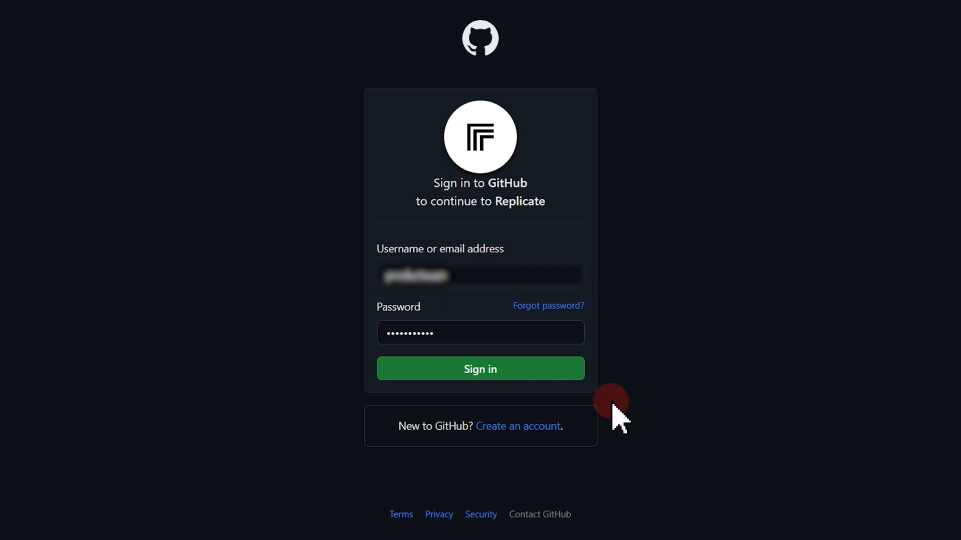
pyautogui.click(479, 368)
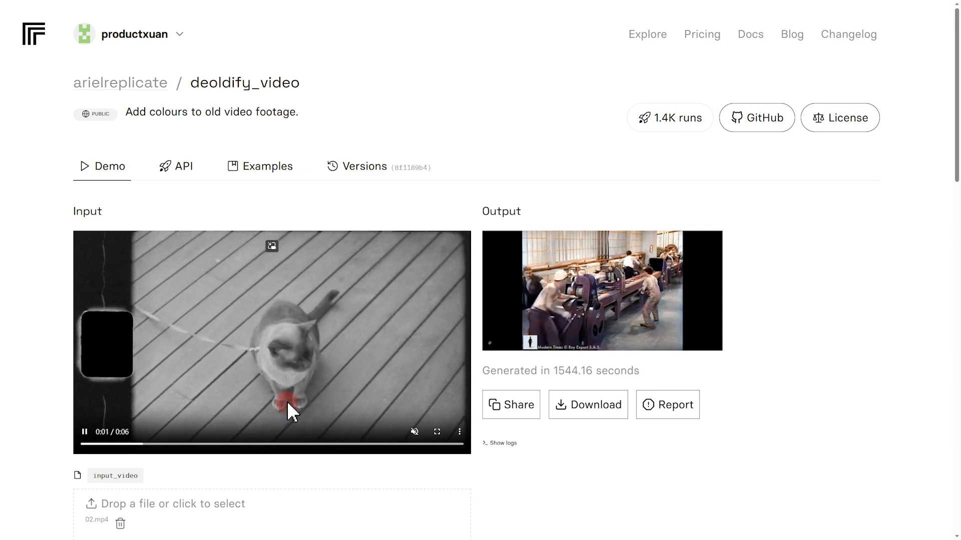
# - Colorize 02.mp4 at render_factor 21, download the result and pick it out in File Explorer
pyautogui.scroll(-3)
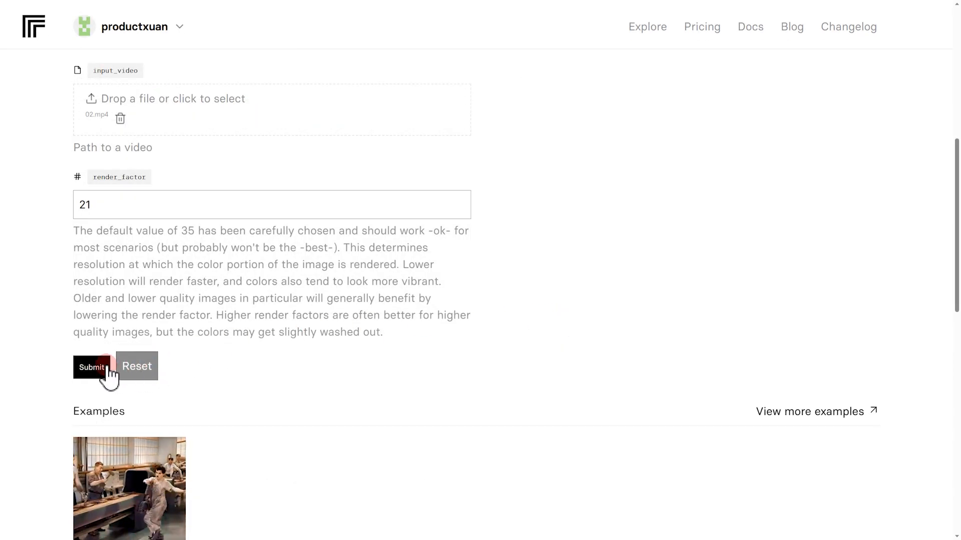
pyautogui.click(91, 367)
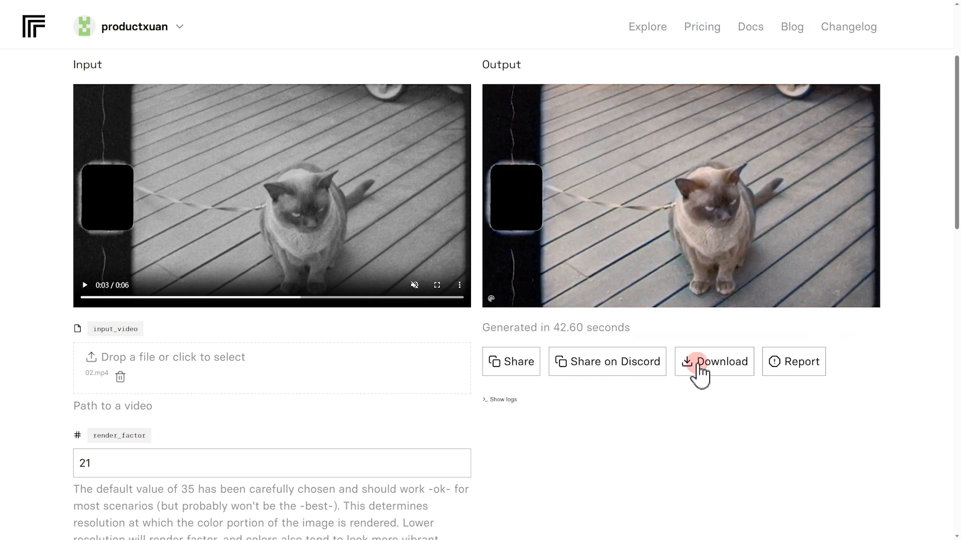
pyautogui.click(714, 362)
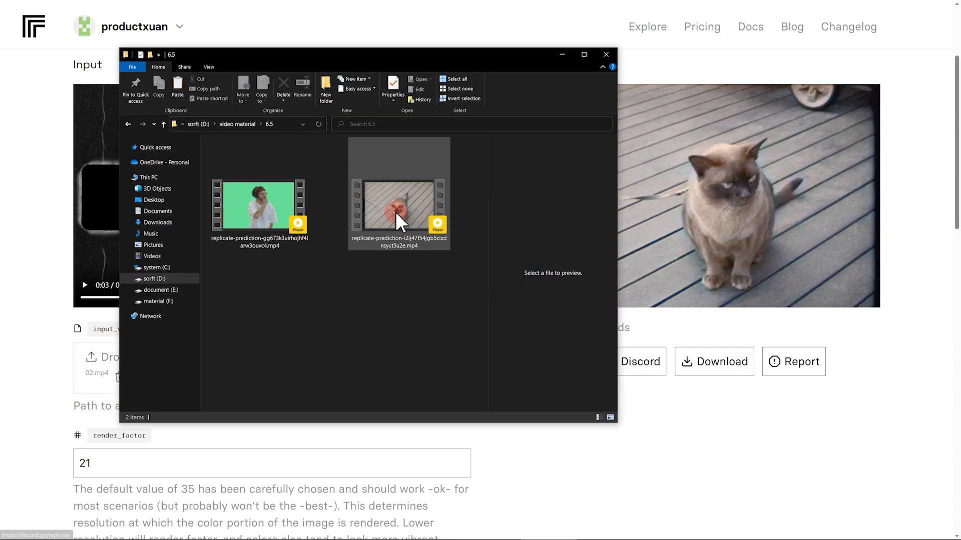
pyautogui.click(399, 208)
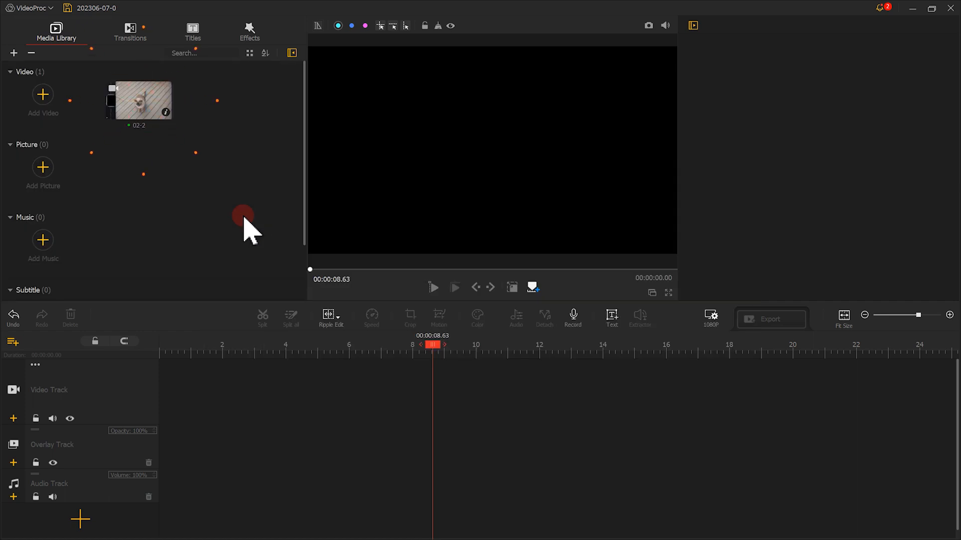
# - Add clip 02-2 to the Video Track and bring up its colour adjustments
pyautogui.click(140, 100)
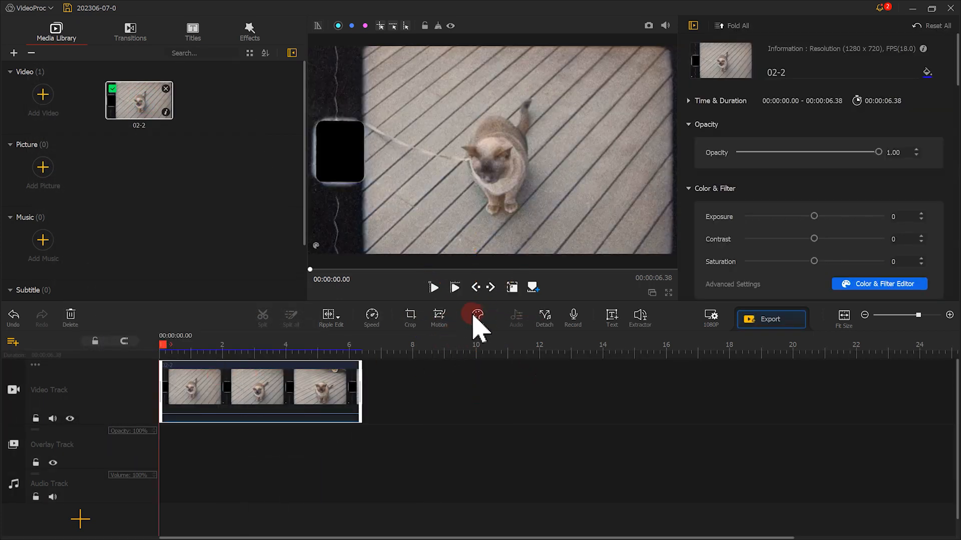
pyautogui.click(878, 283)
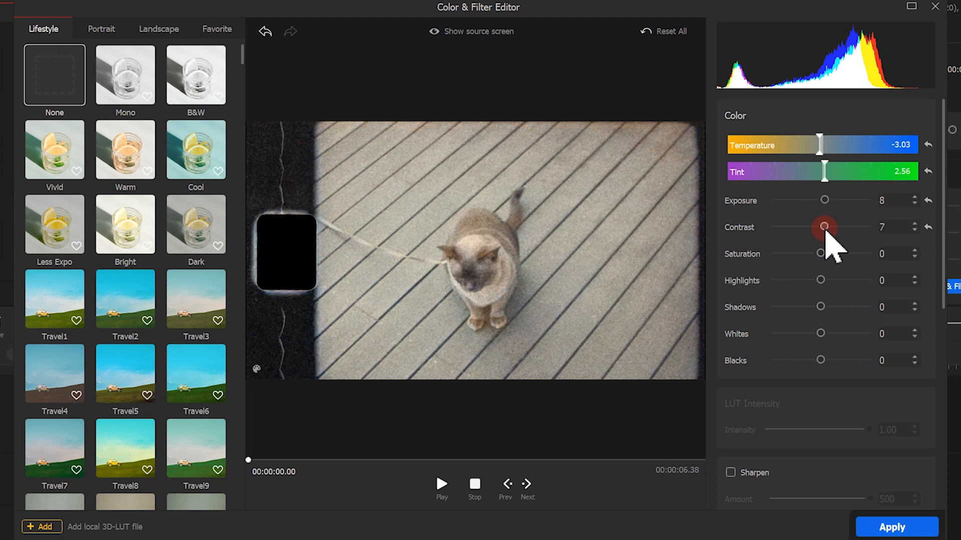
# - Apply Temperature -3.03, Tint 2.56, Exposure 8 and Contrast 7 to the cat clip
pyautogui.scroll(-3)
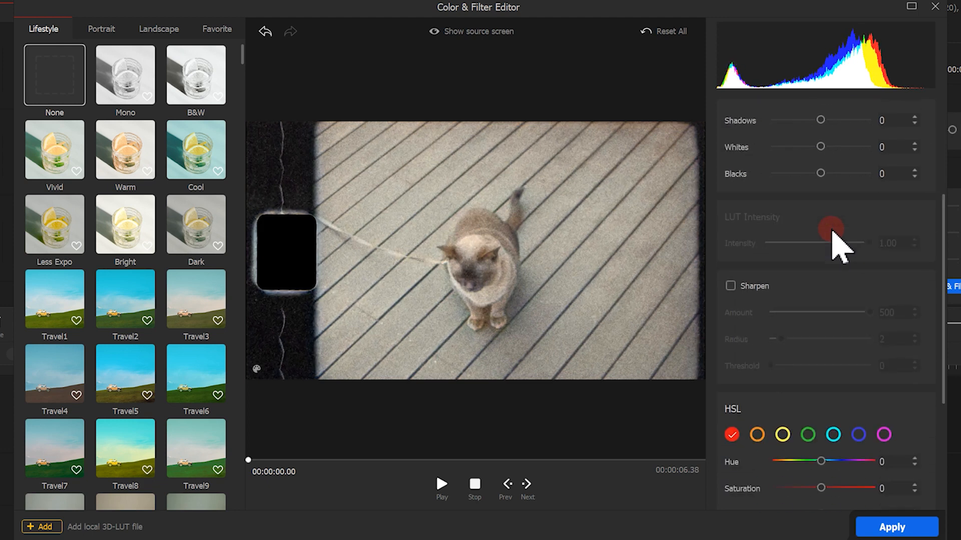
pyautogui.scroll(-3)
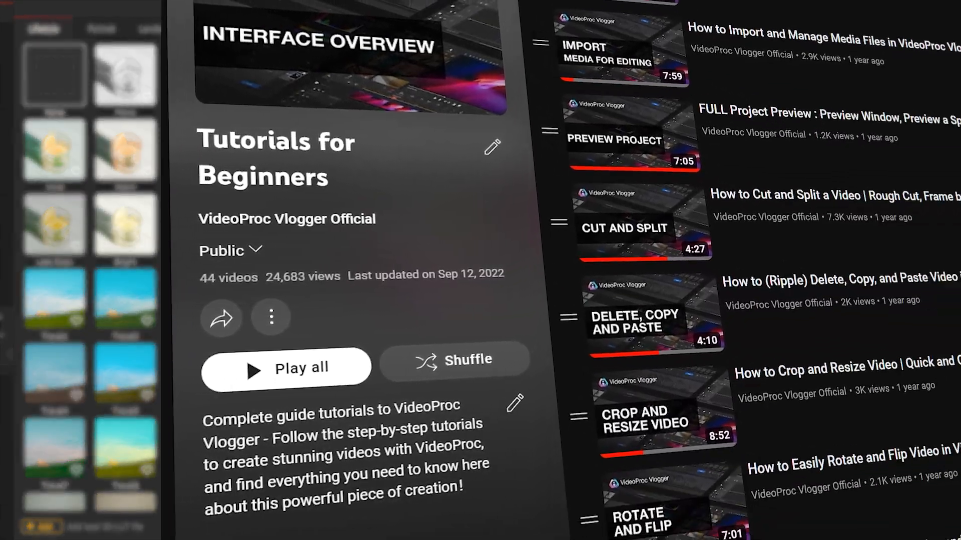
# - Scroll down through the videos in the 'Tutorials for Beginners' playlist
pyautogui.scroll(-3)
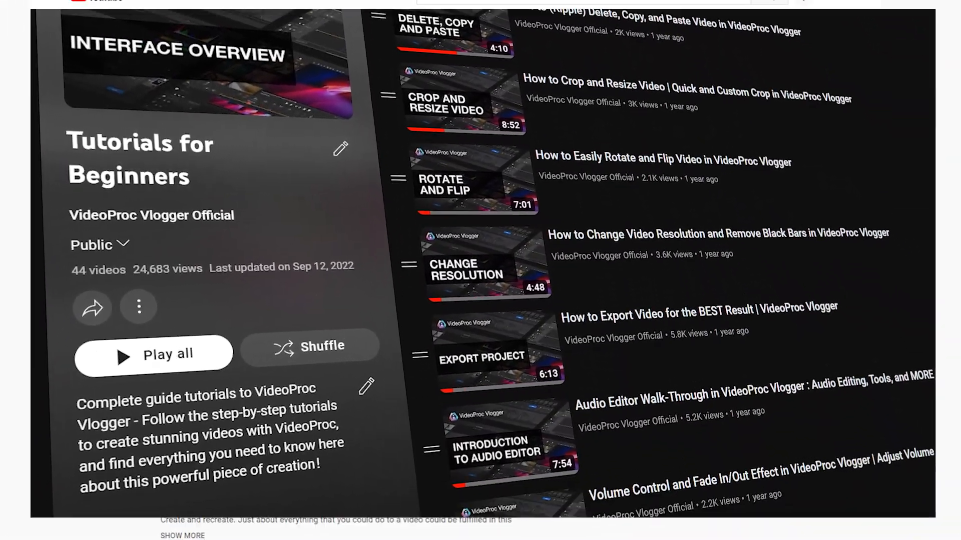
pyautogui.scroll(-3)
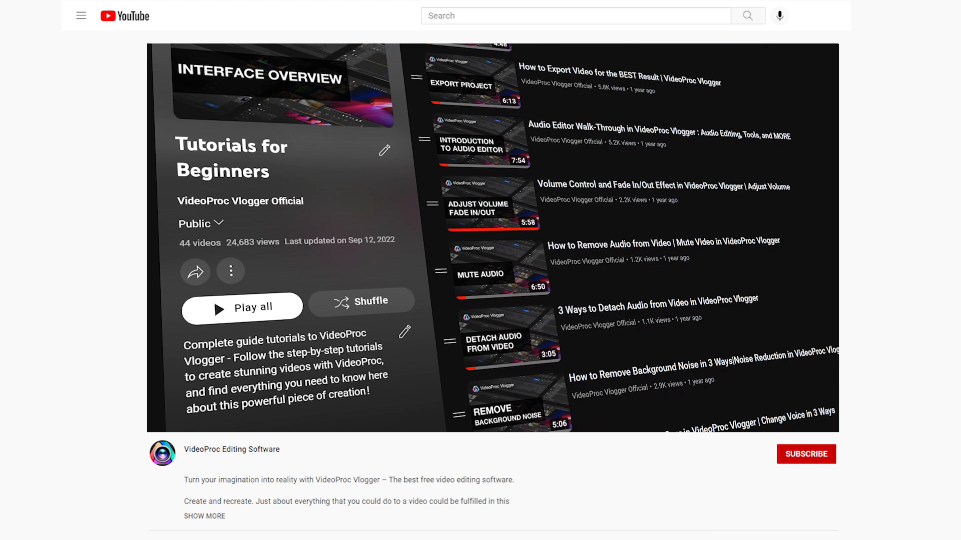